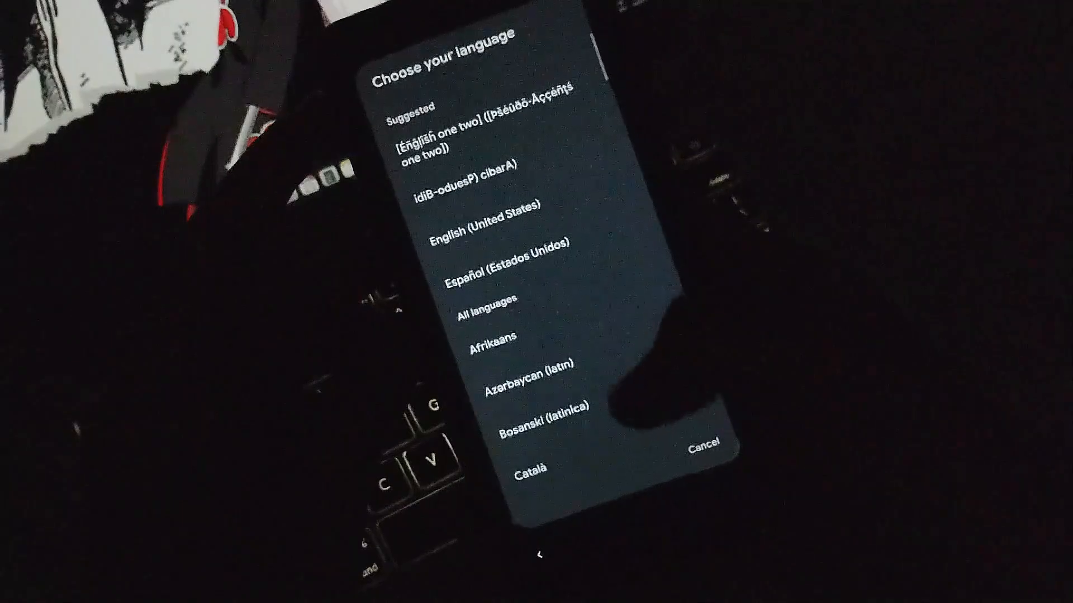
Reach the Corvus Settings page from the quick settings gear, listing Theming, Statusbar, Quick Settings and Lockscreen
scroll("down", 3)
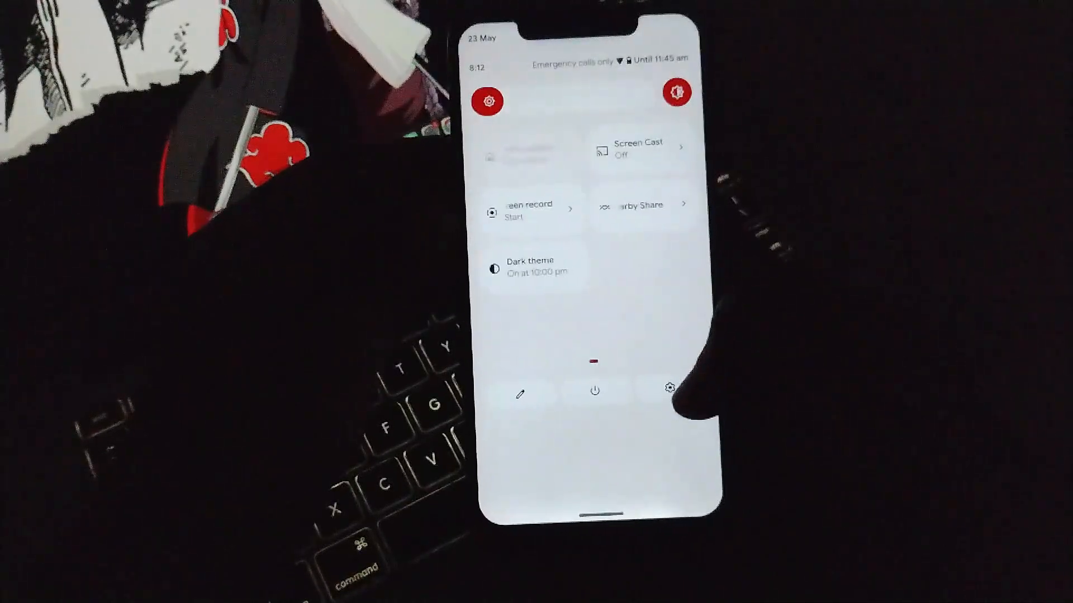
left_click(650, 388)
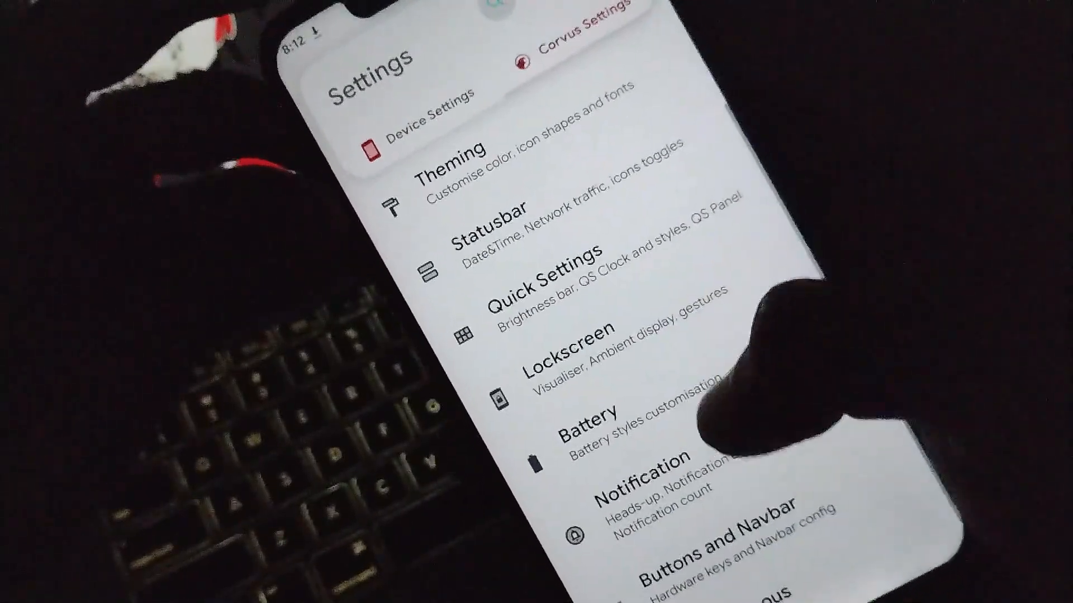
scroll("down", 3)
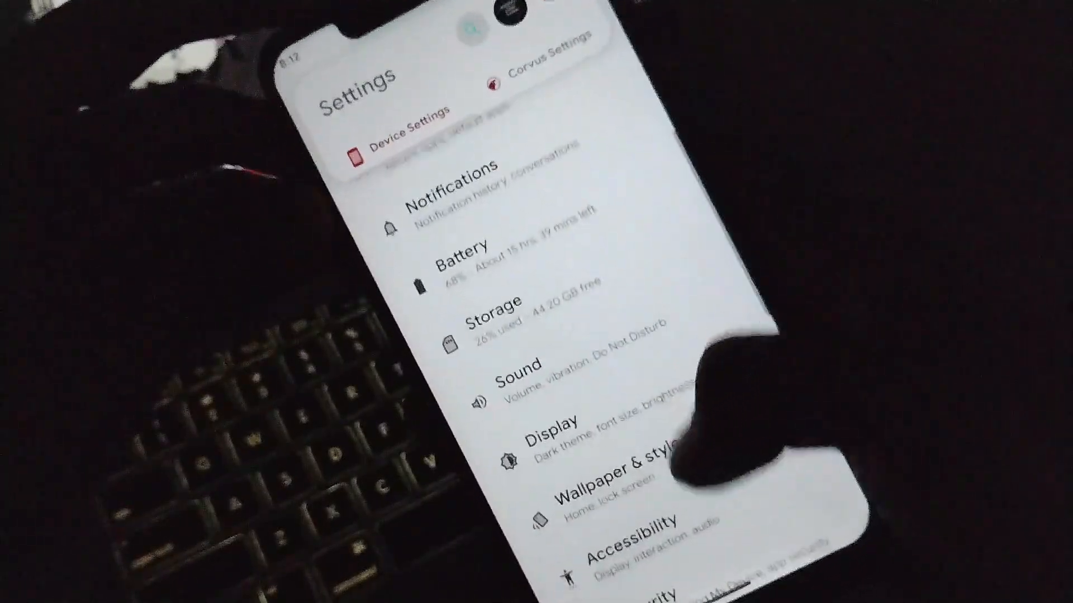
scroll("down", 3)
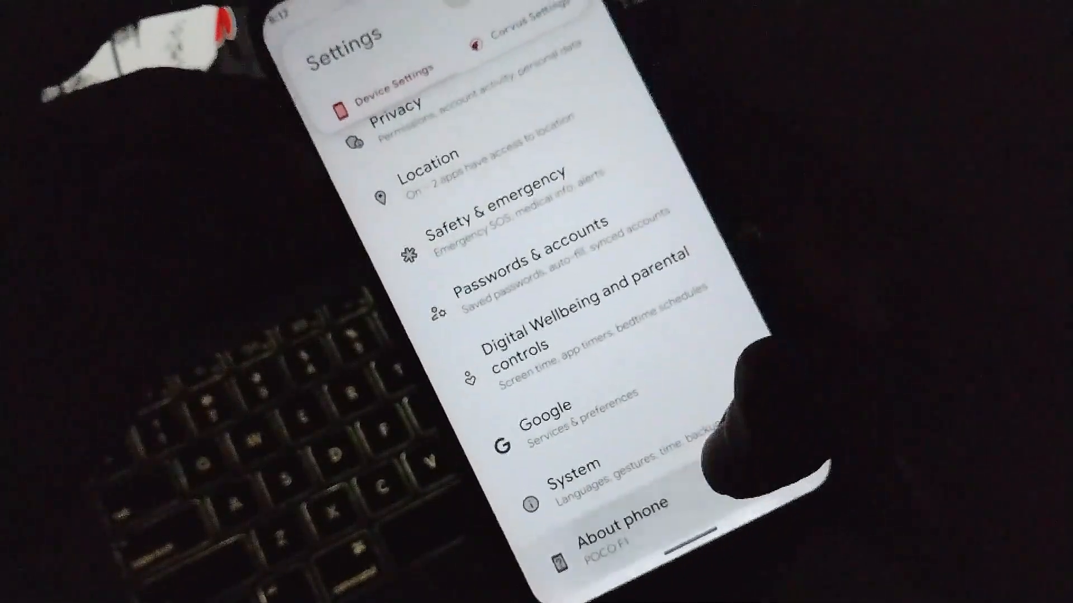
left_click(610, 532)
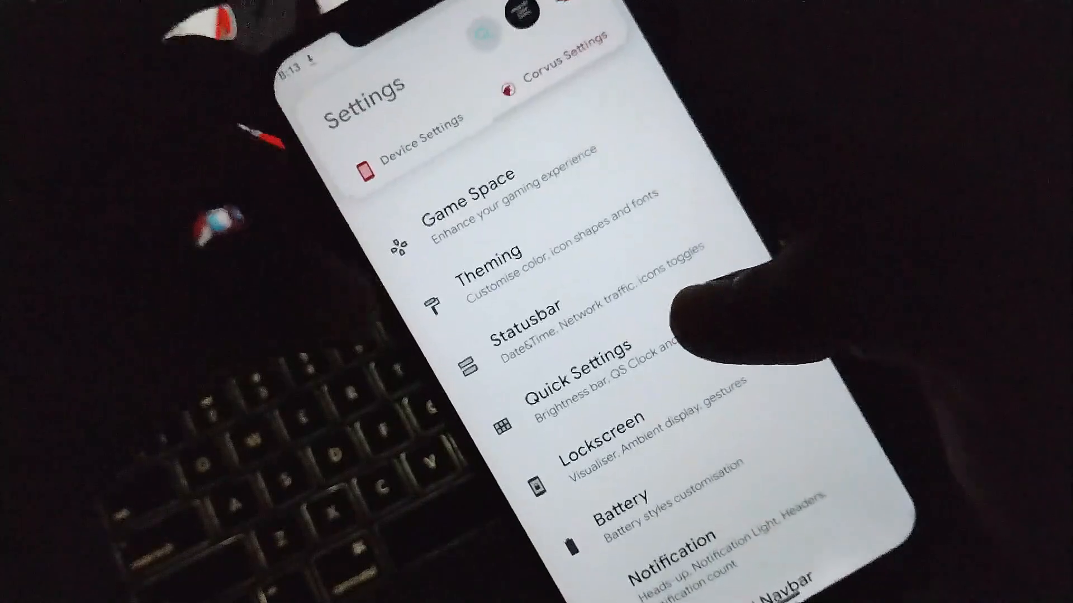
left_click(471, 191)
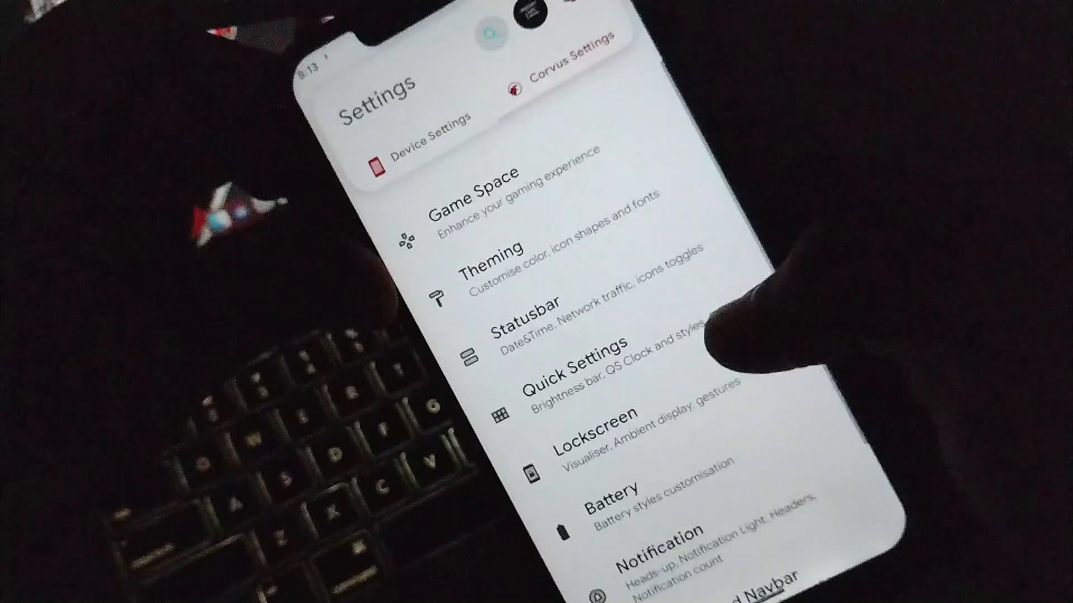
left_click(616, 506)
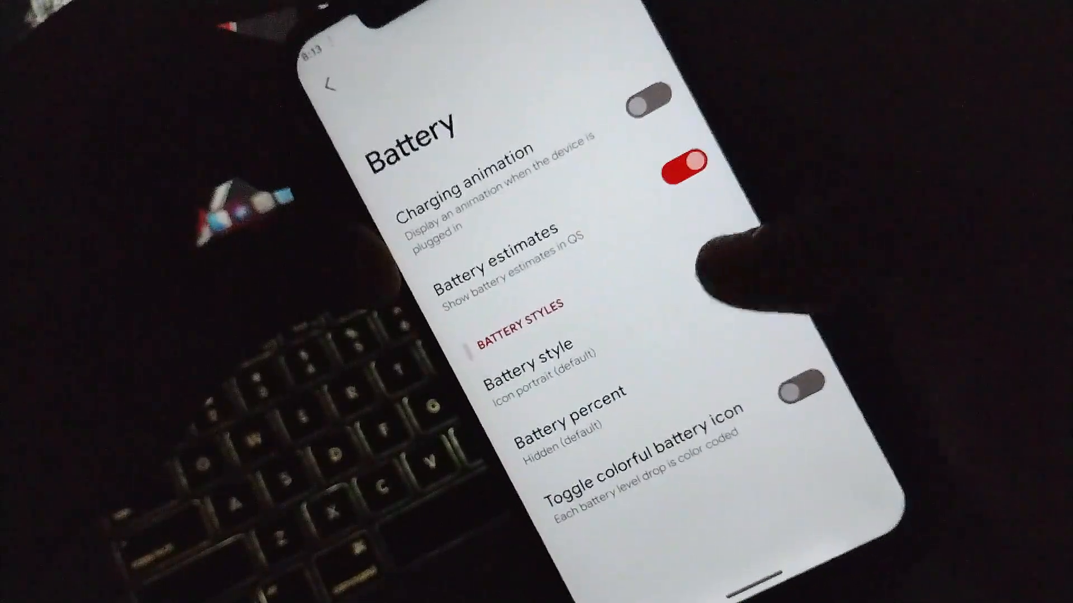
left_click(332, 86)
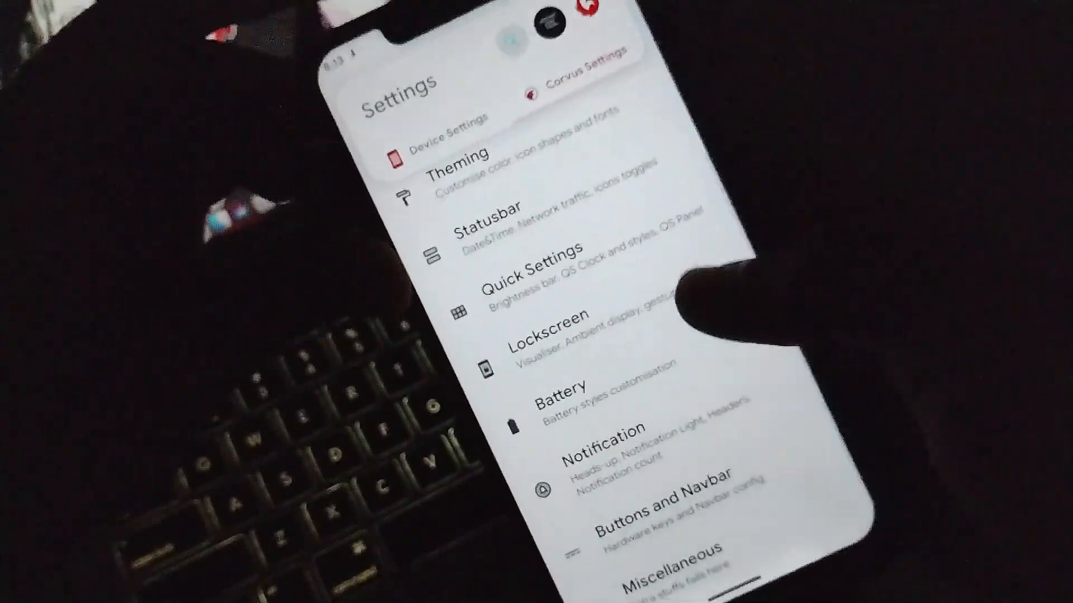